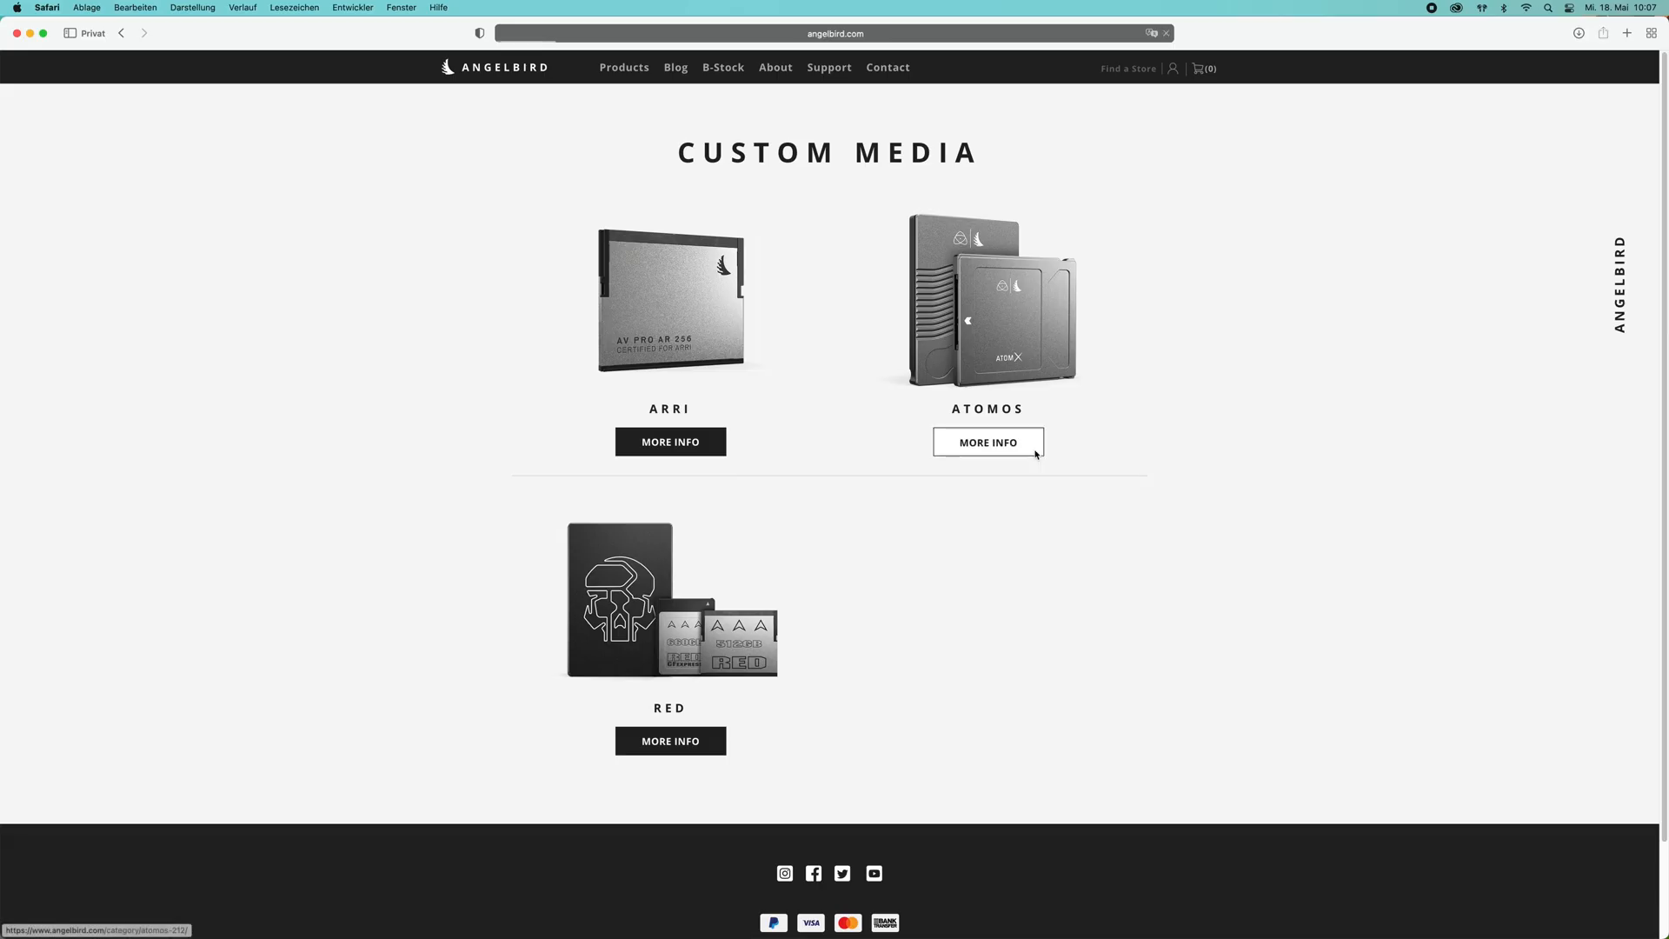
Open the AtomX CFast Adapter product page for Atomos recorders, priced EUR 95.19.
{"action": "left_click", "coordinate": [988, 441]}
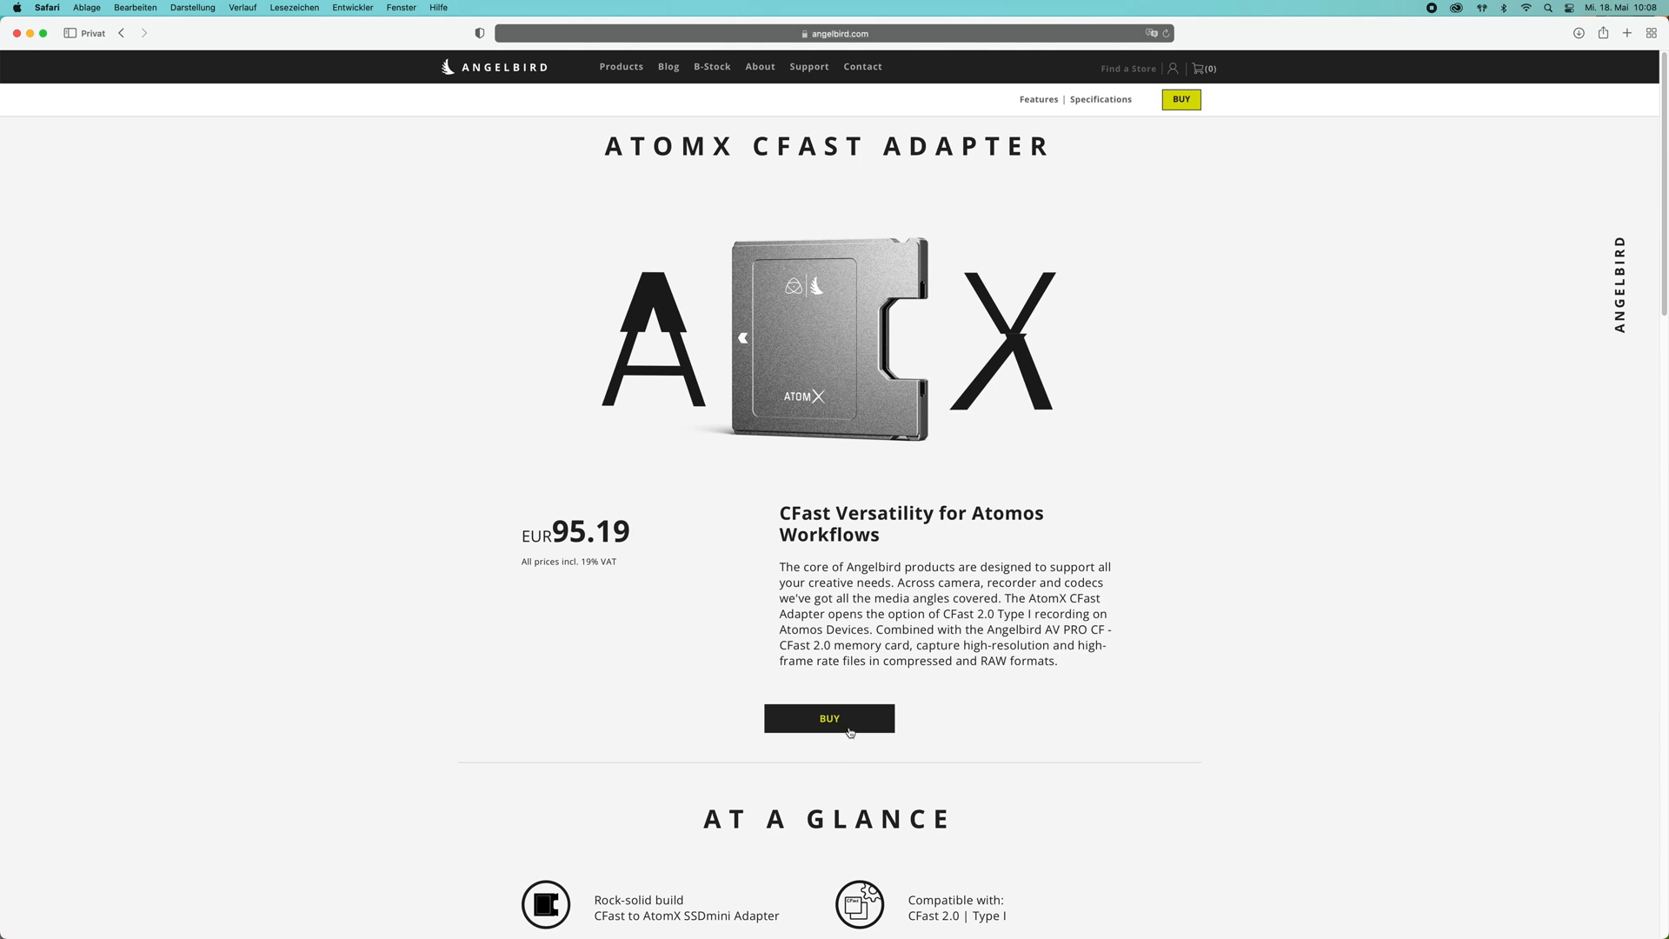
Open the Andycine LunchBox mSATA case page and review its description and dimension drawings.
{"action": "left_click", "coordinate": [829, 718]}
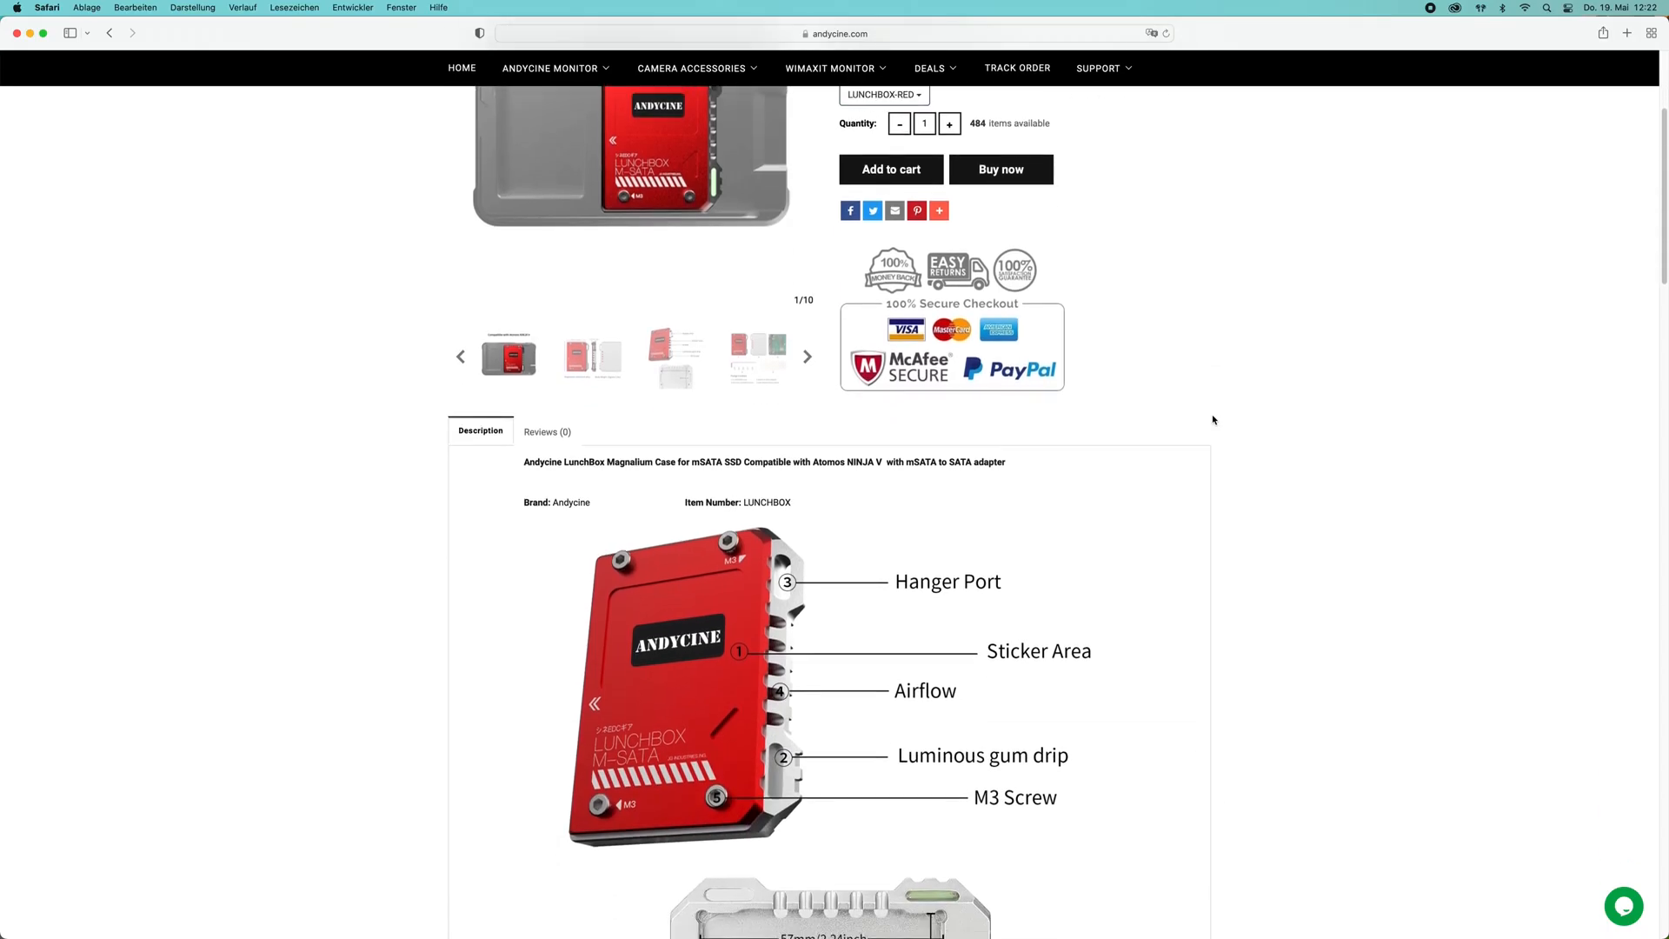
{"action": "scroll", "scroll_direction": "down", "scroll_amount": 3}
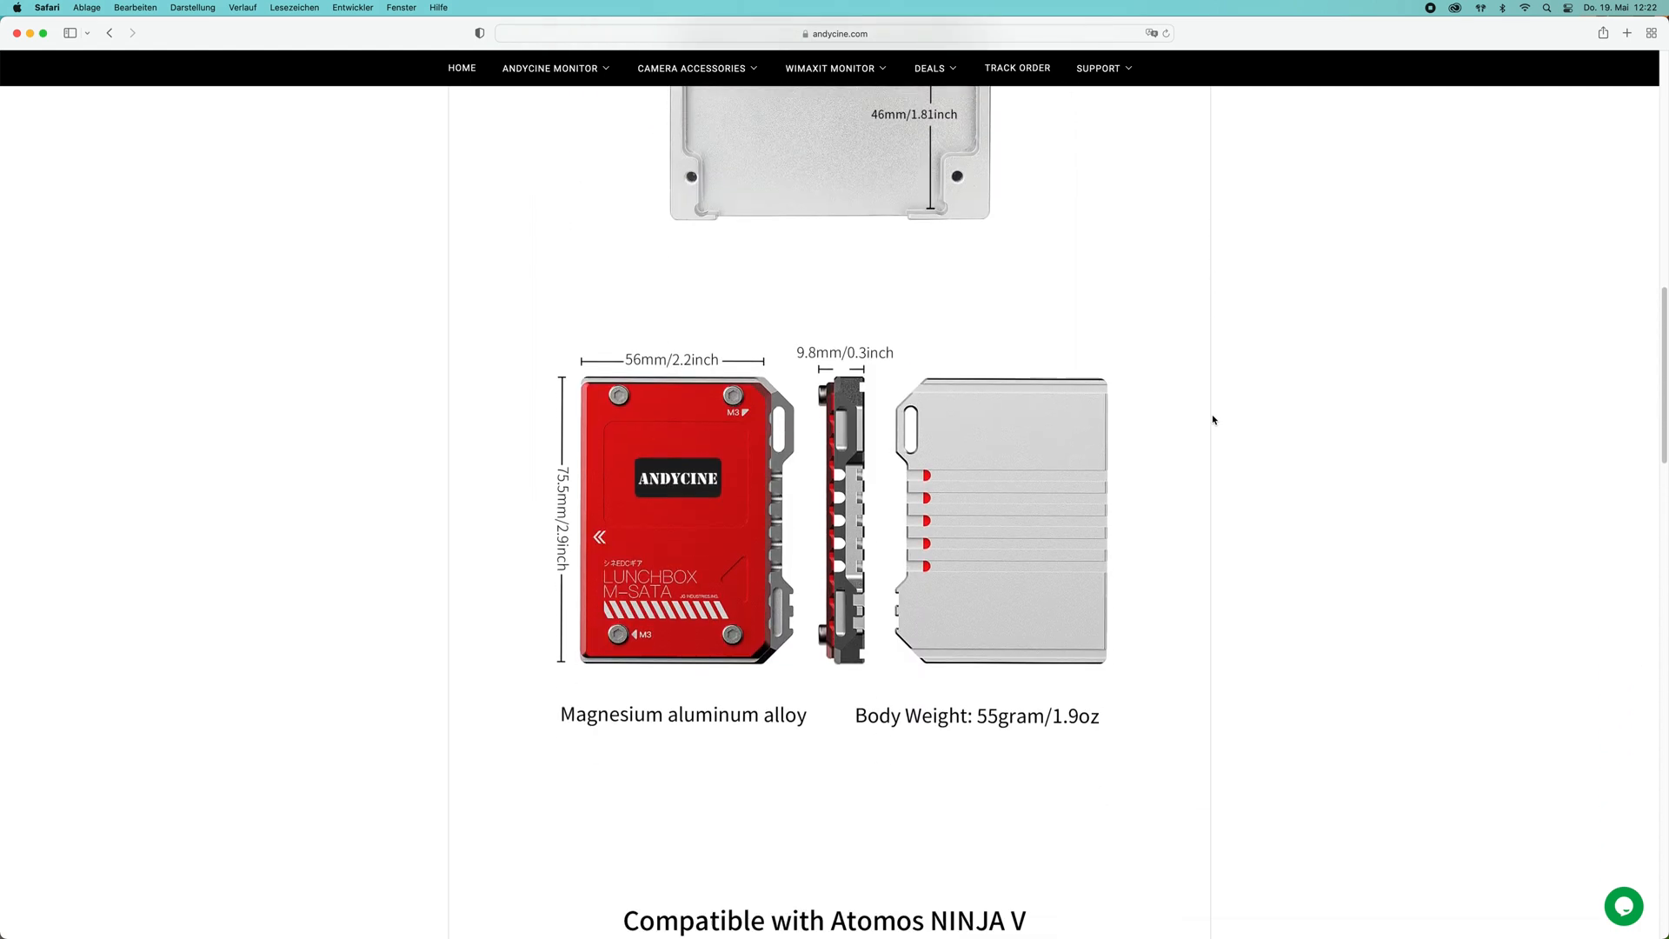